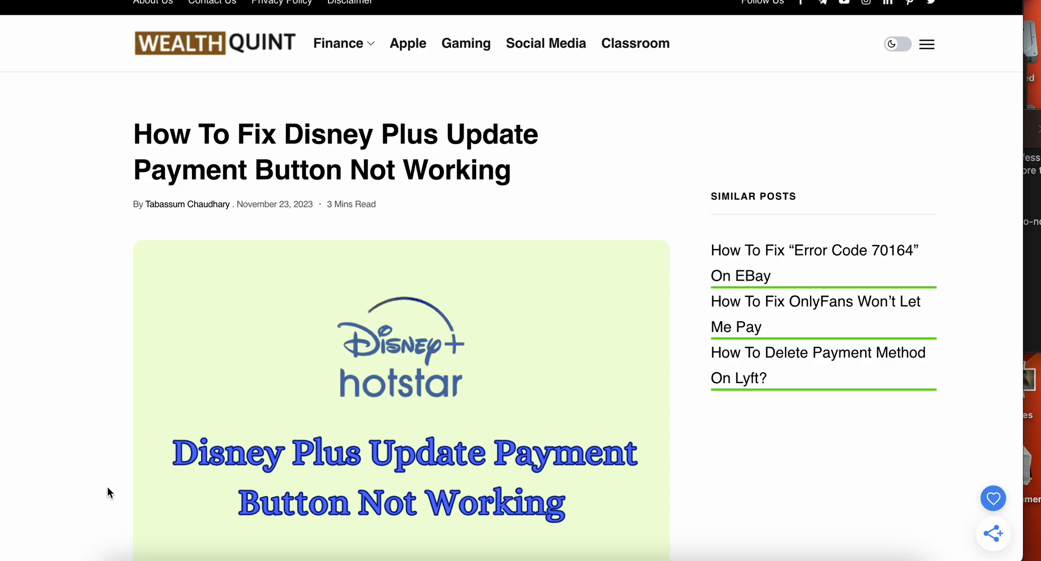
scroll(down, 3)
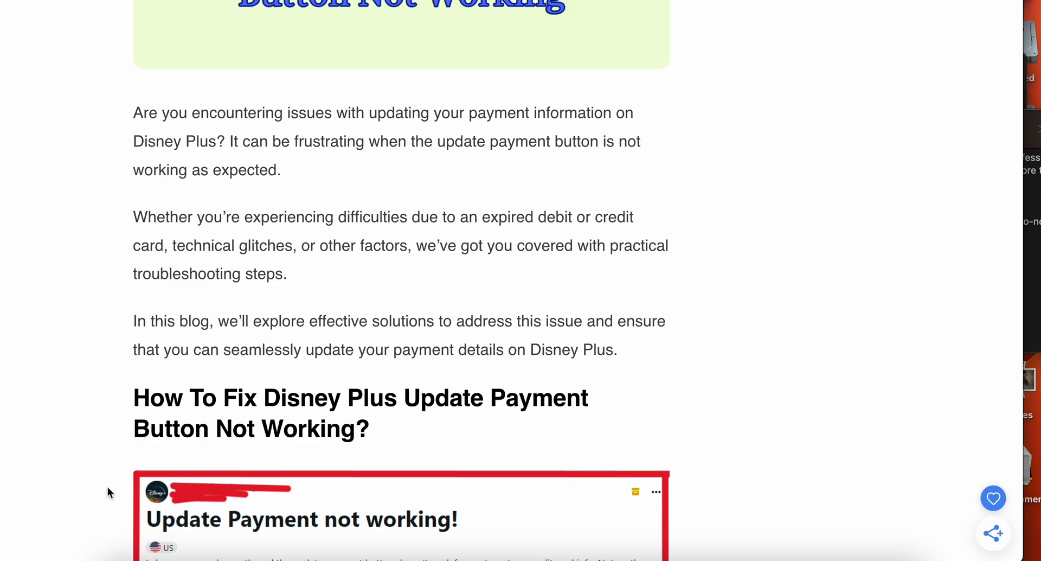
scroll(down, 3)
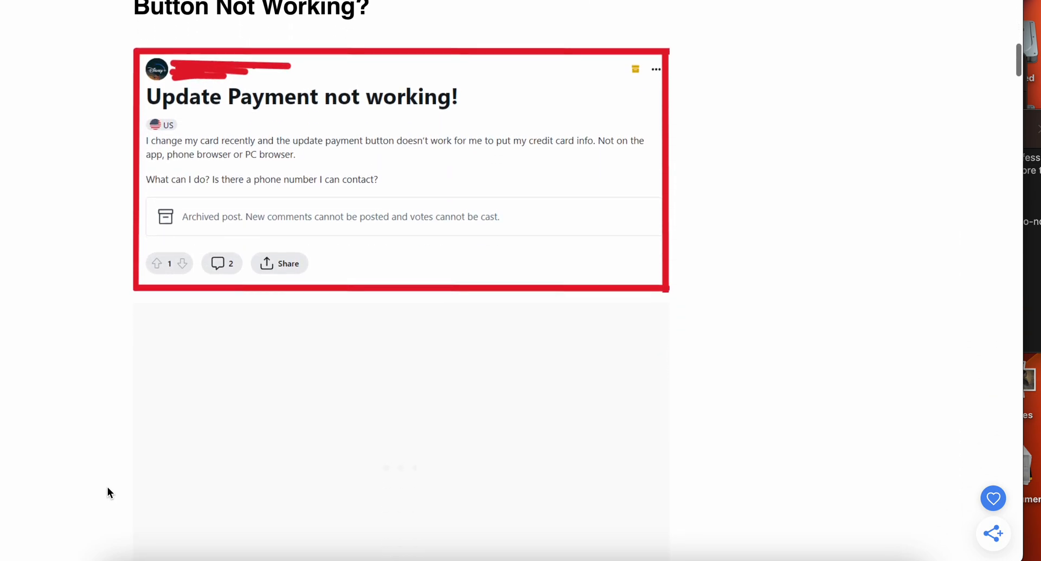
scroll(down, 3)
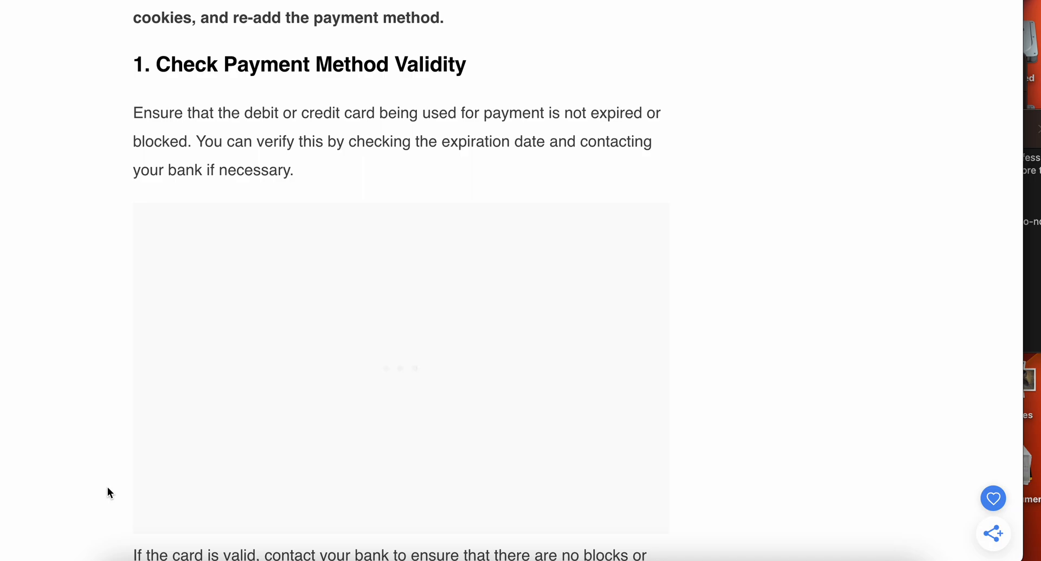
scroll(down, 3)
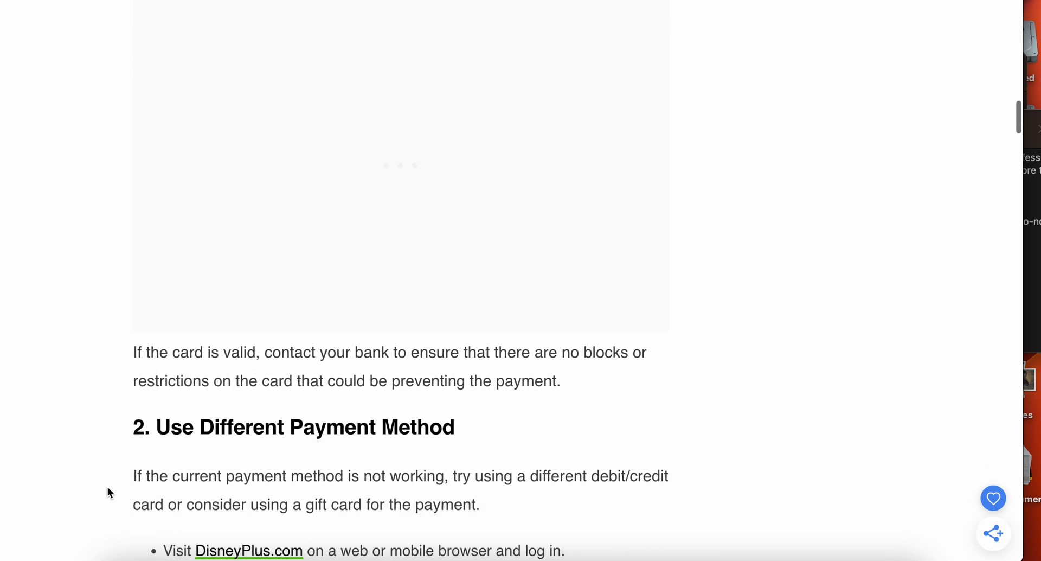
scroll(down, 3)
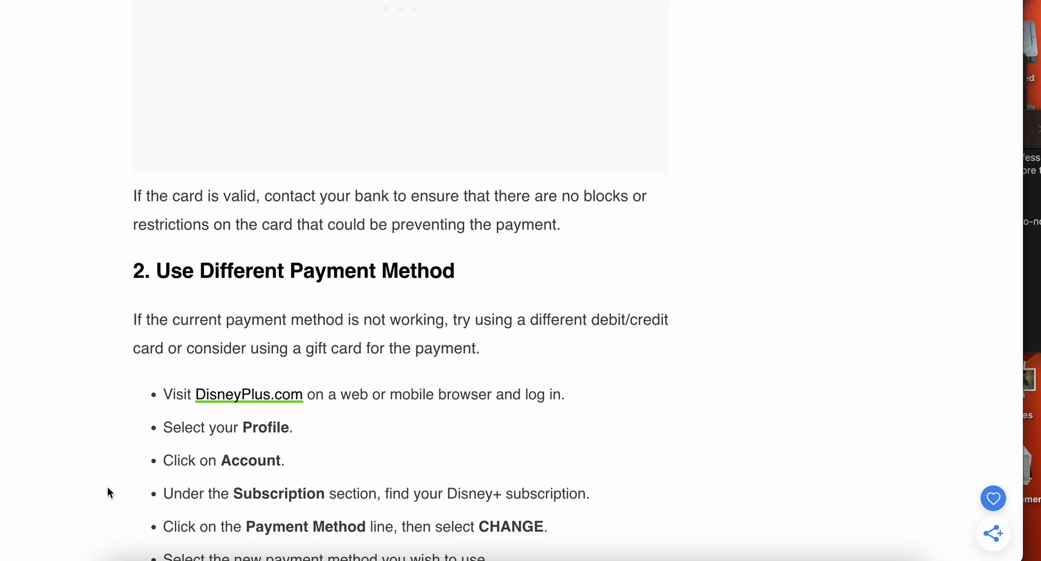
scroll(down, 3)
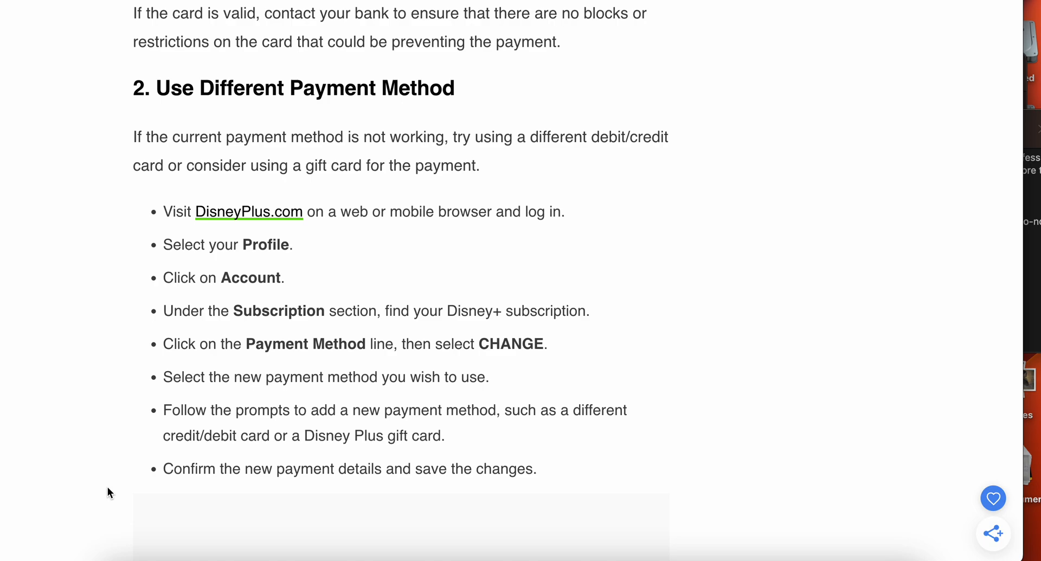
scroll(down, 3)
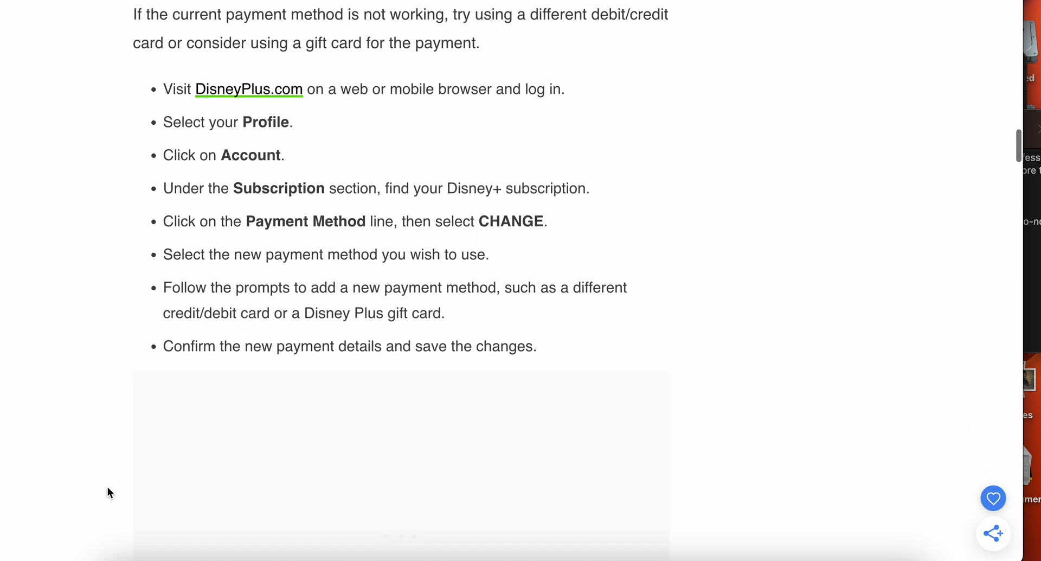
scroll(down, 3)
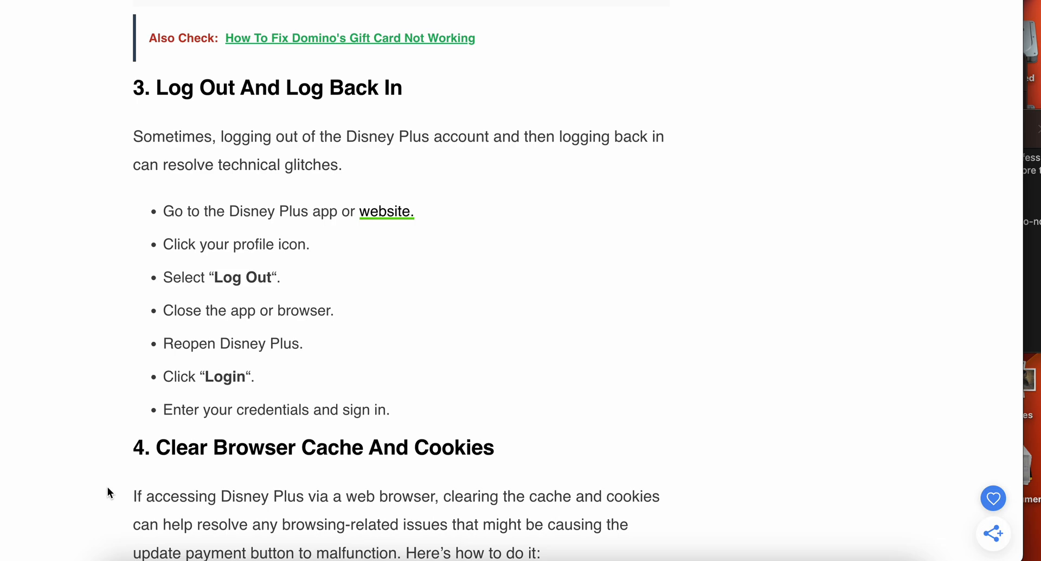
scroll(down, 3)
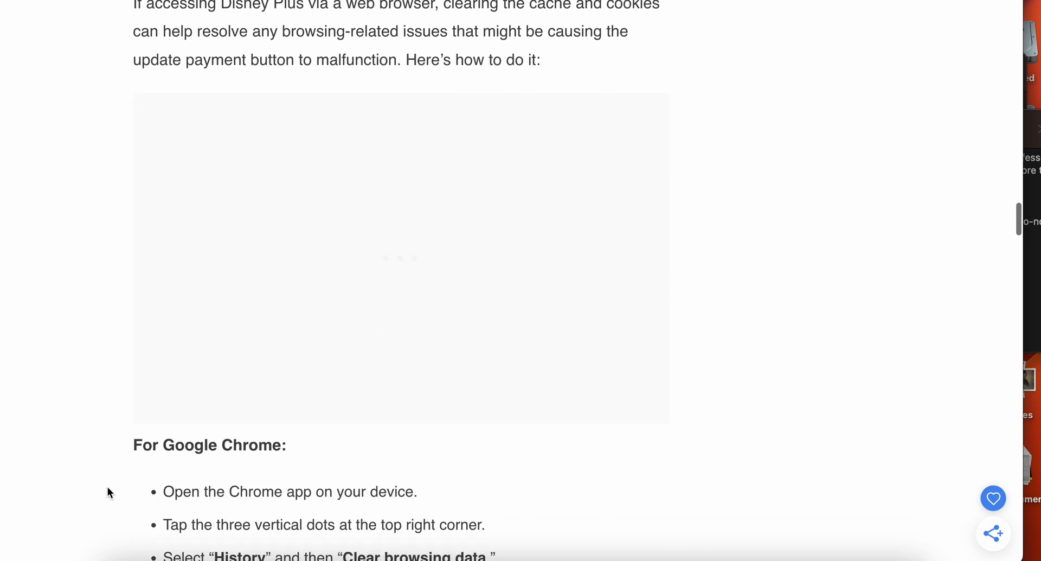
scroll(down, 3)
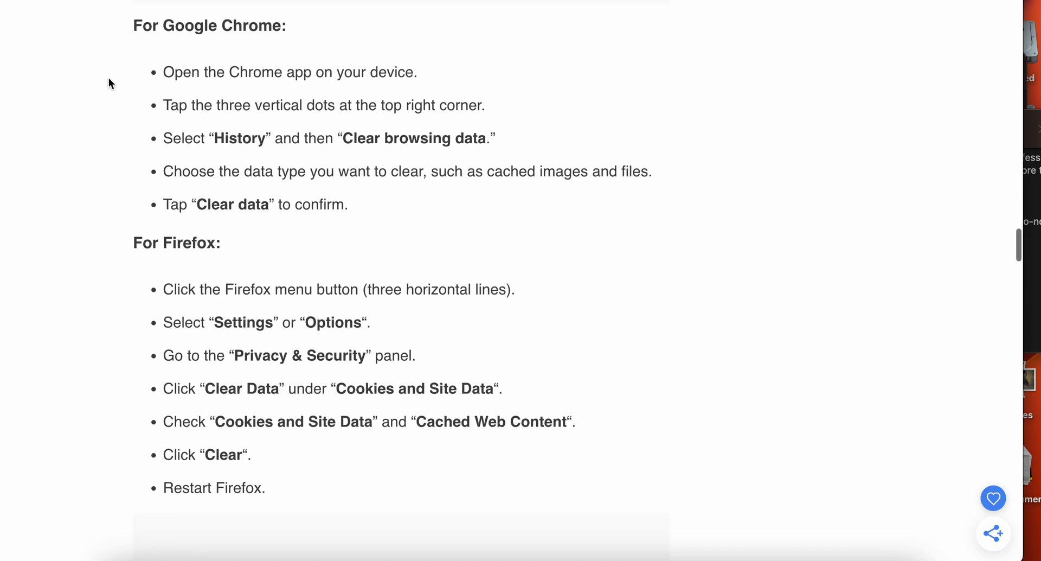
mouse_move(279, 511)
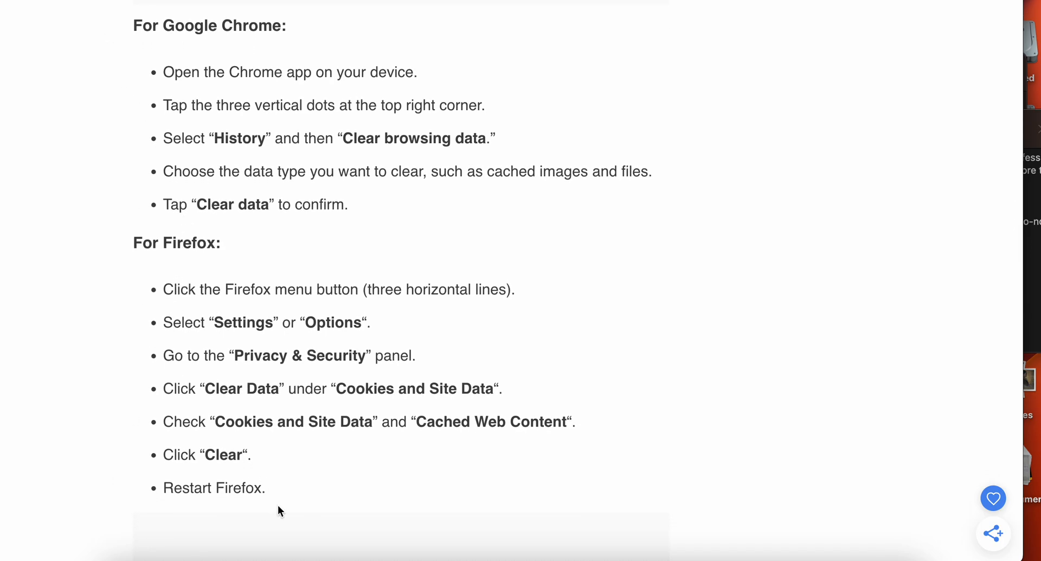
mouse_move(34, 374)
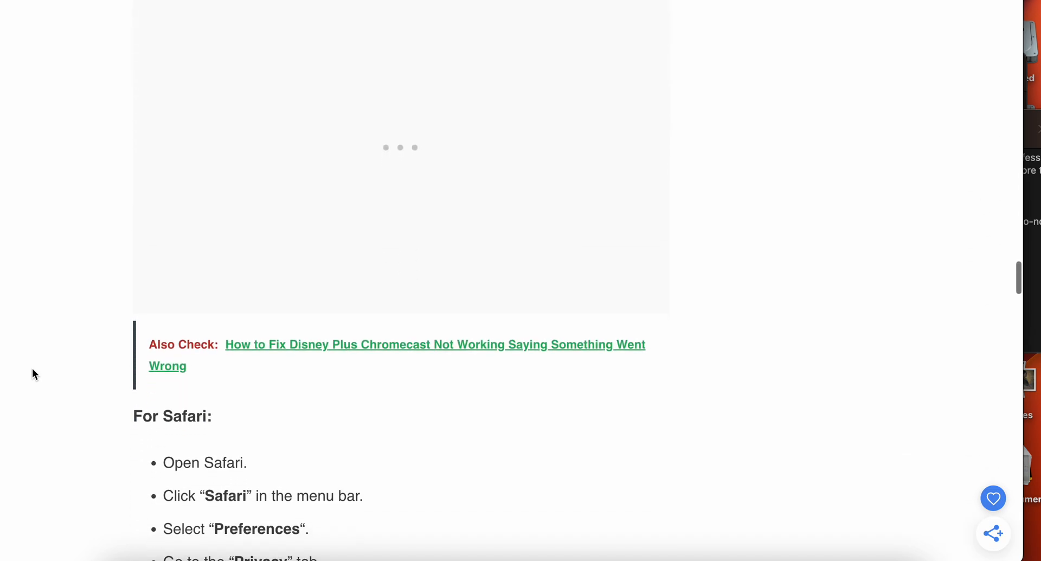
scroll(down, 3)
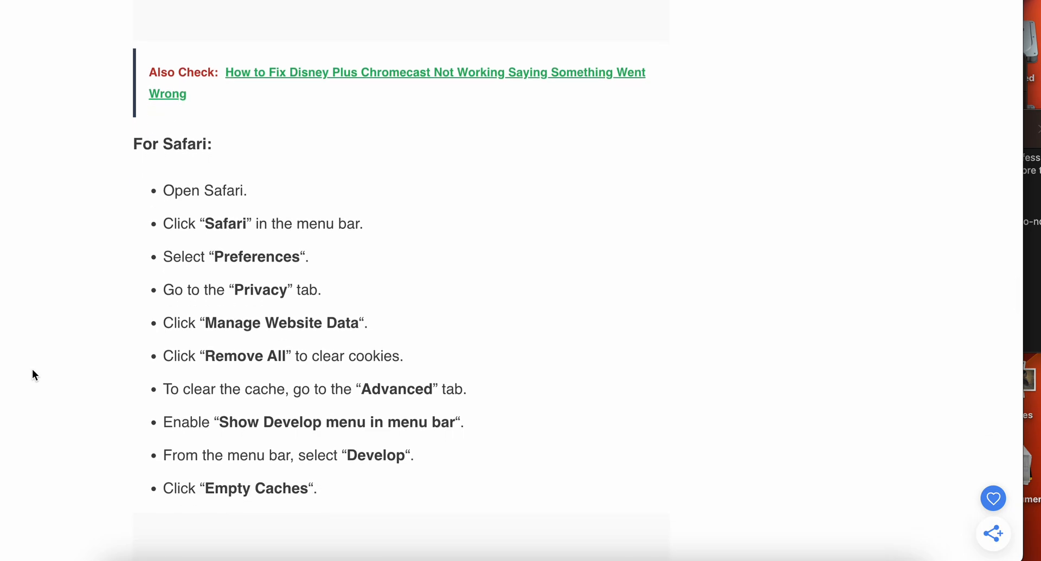
scroll(down, 3)
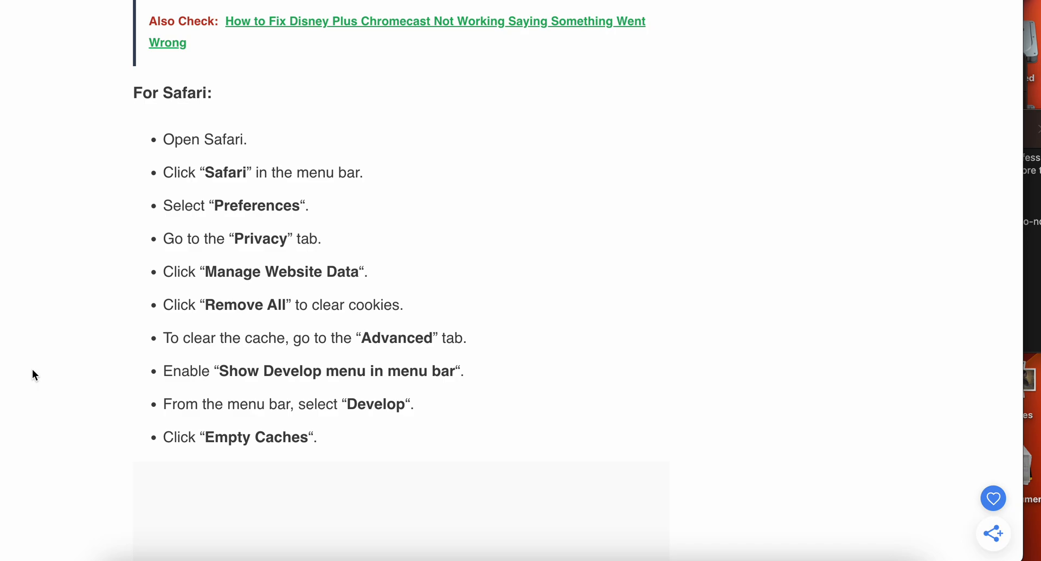
scroll(down, 3)
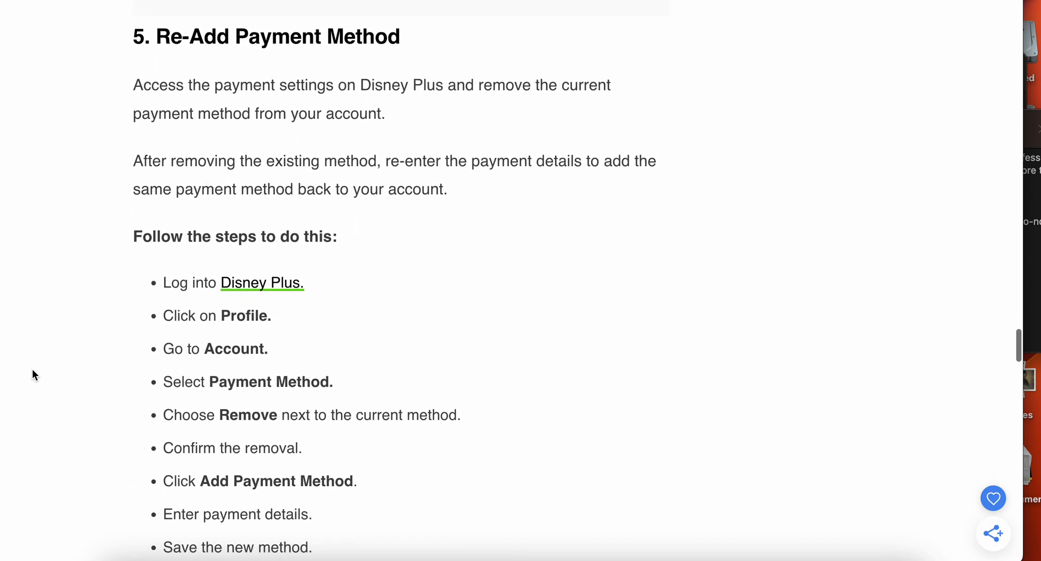
scroll(down, 3)
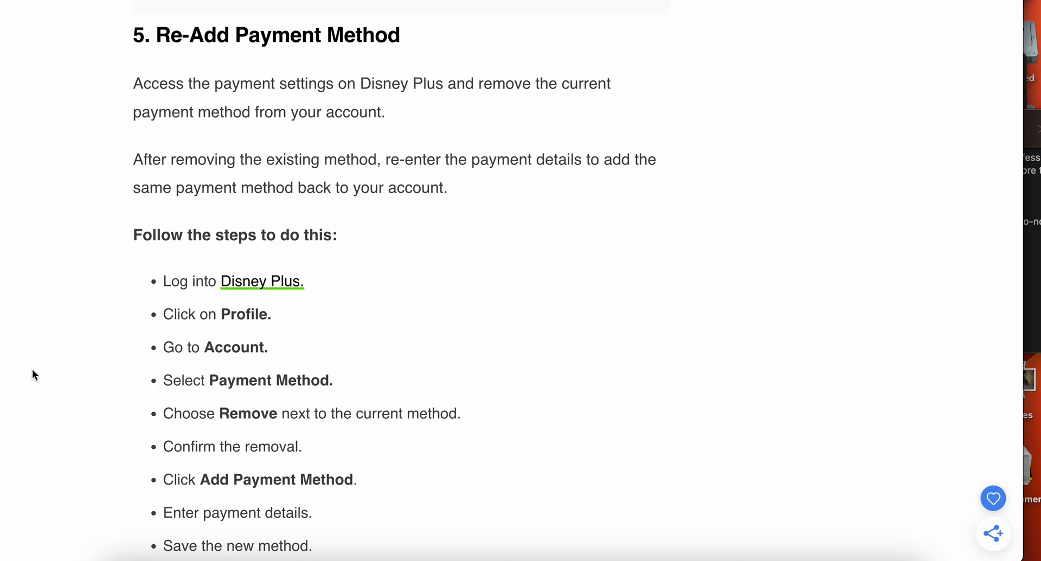
scroll(down, 3)
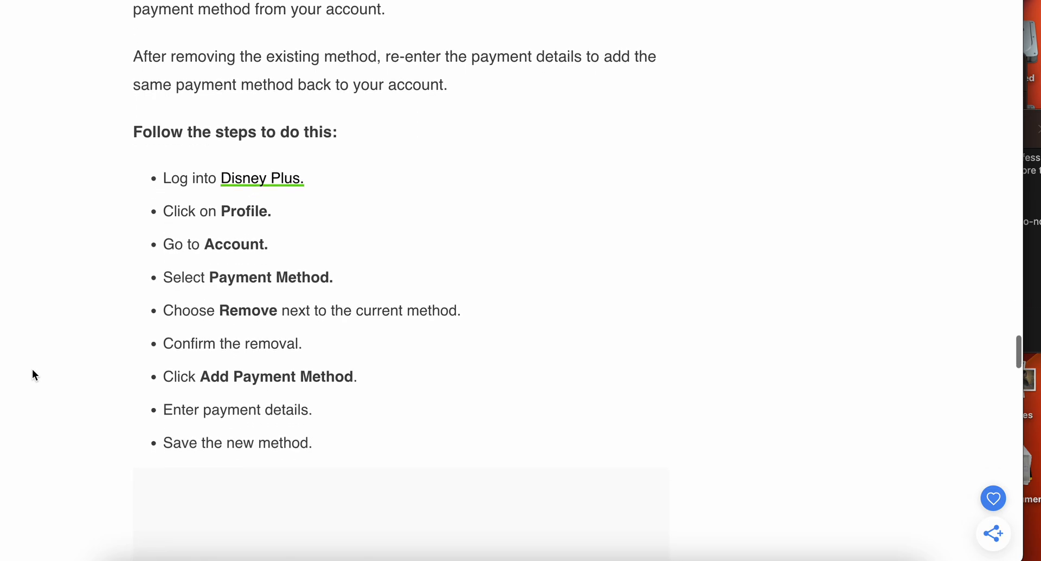
scroll(down, 3)
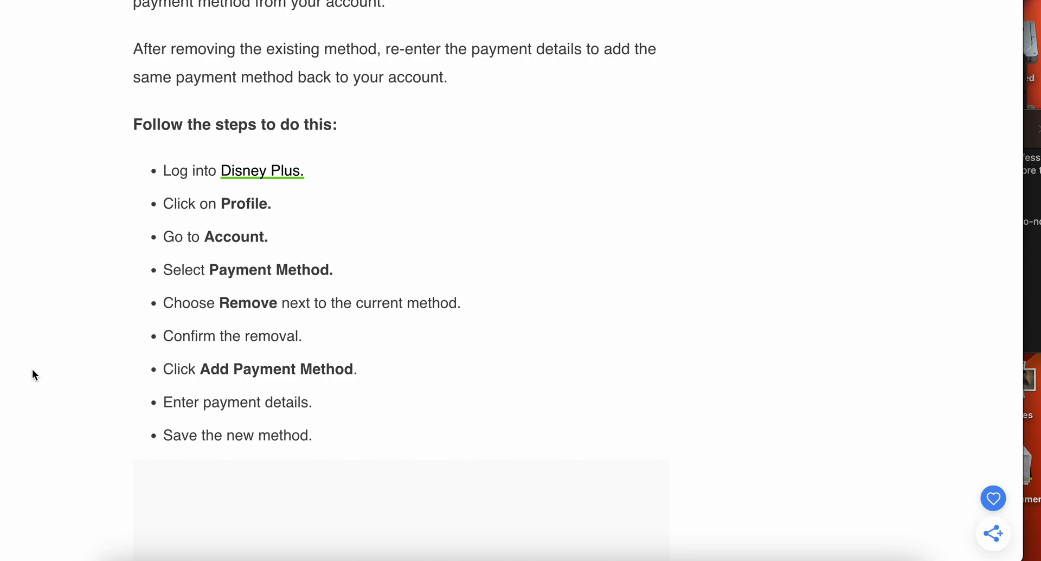
scroll(down, 3)
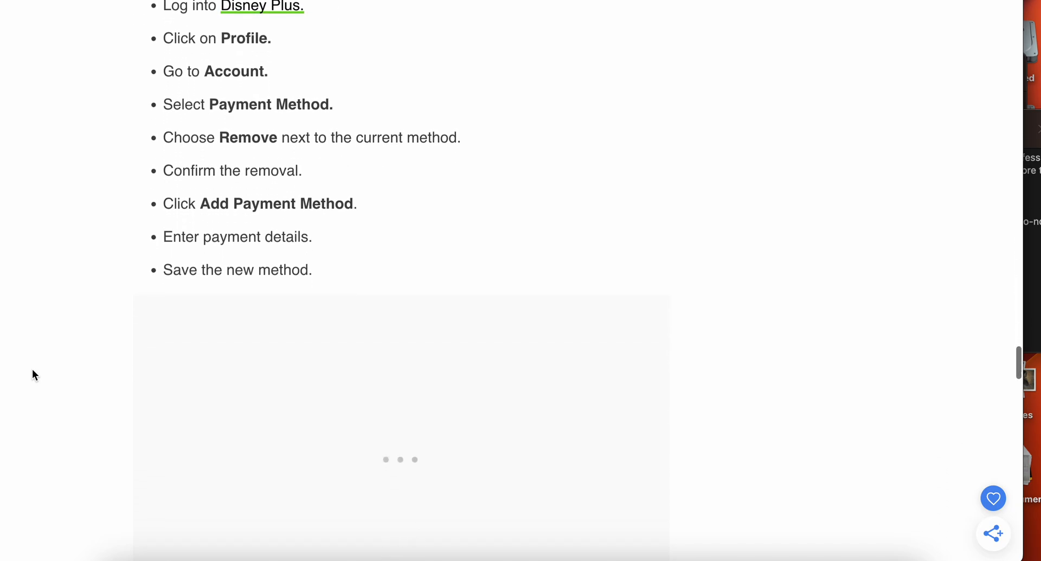
scroll(down, 3)
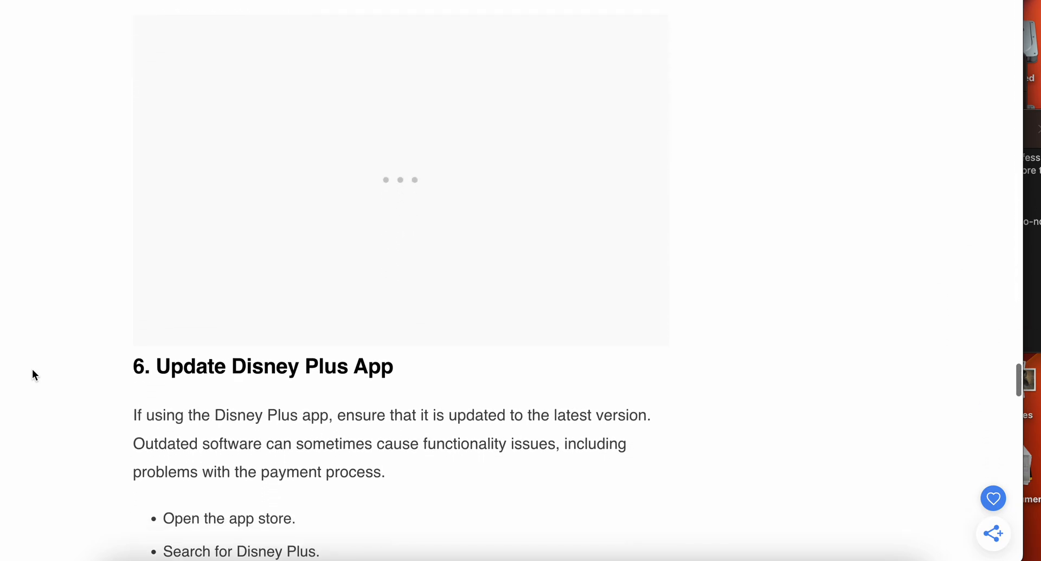
scroll(down, 3)
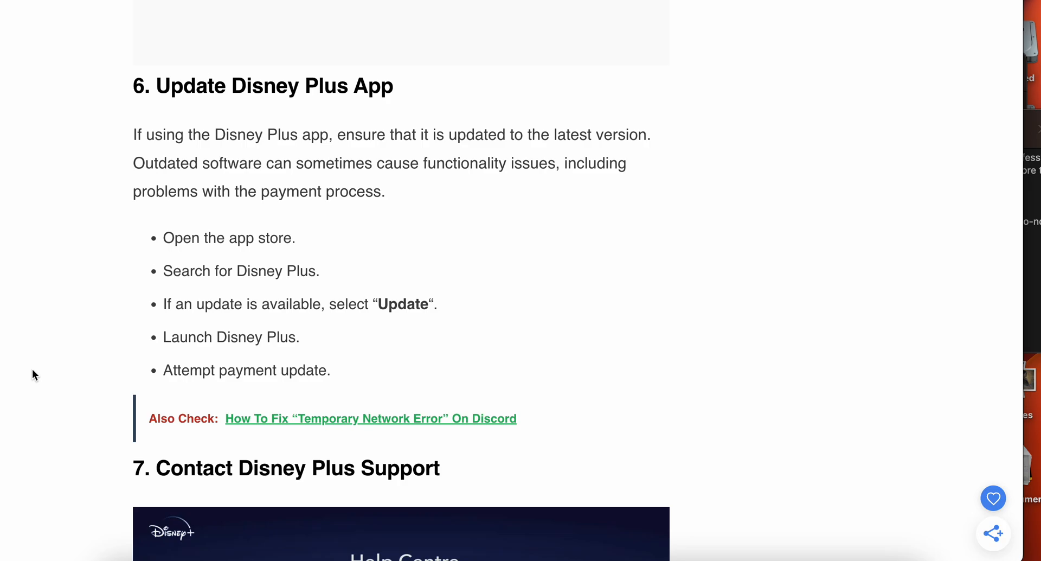
scroll(down, 3)
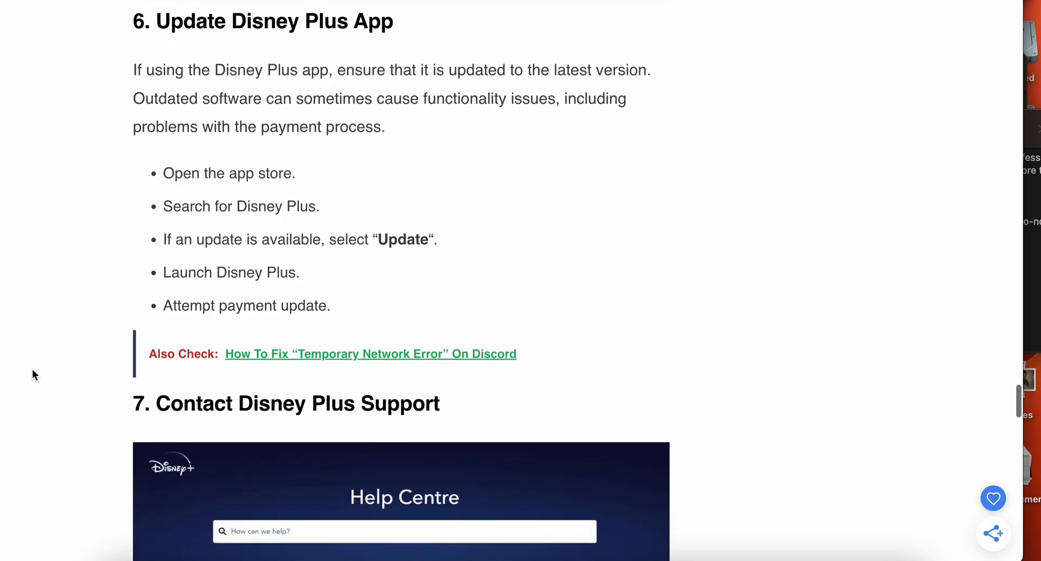
scroll(down, 3)
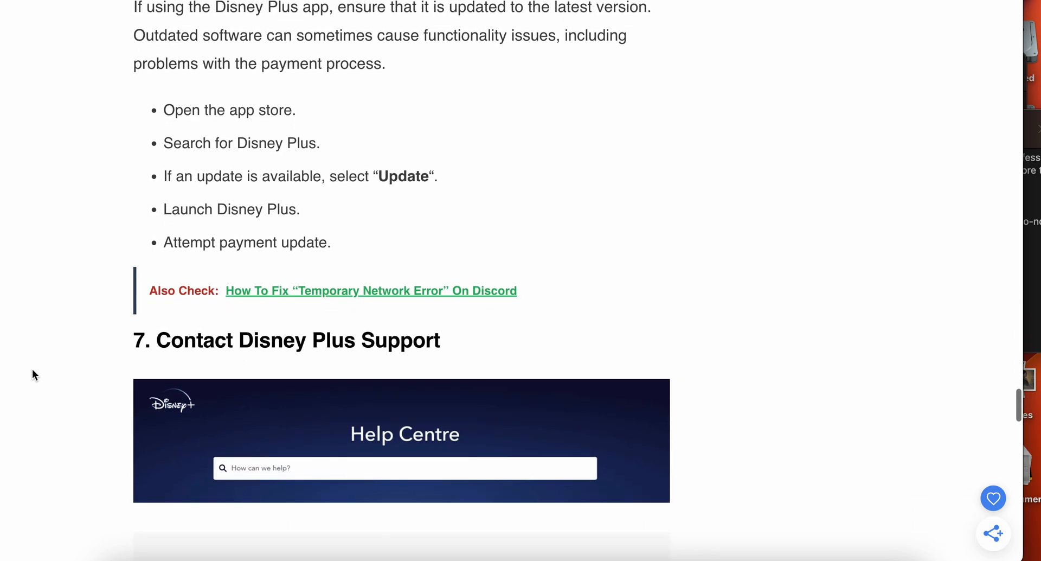
scroll(down, 3)
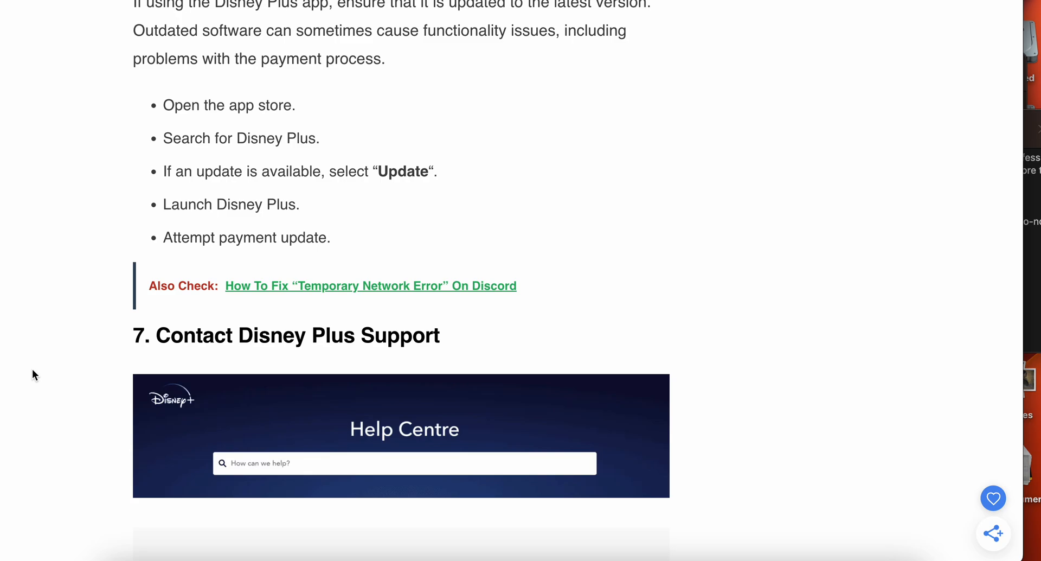
scroll(down, 3)
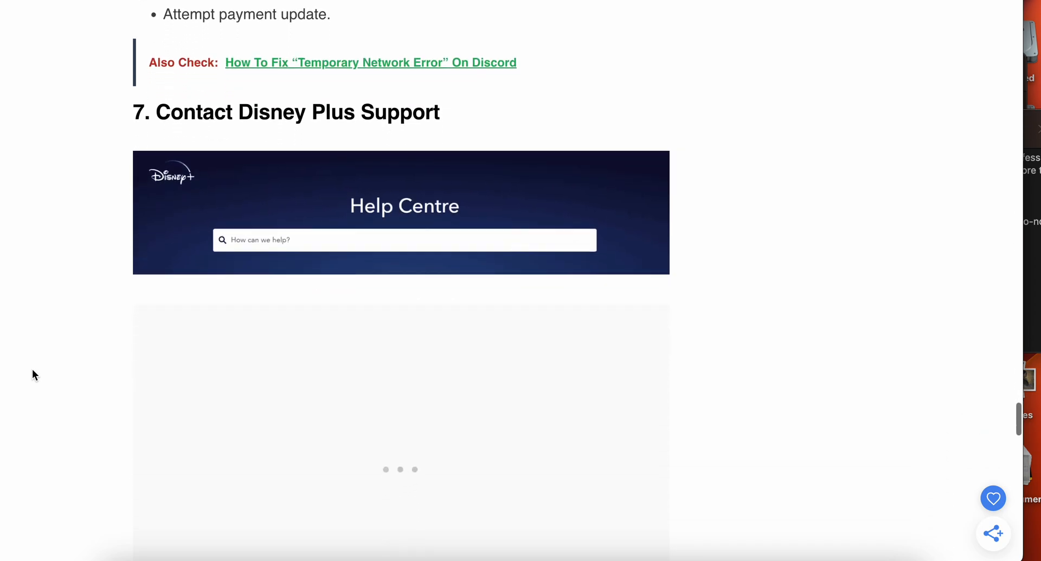
scroll(down, 3)
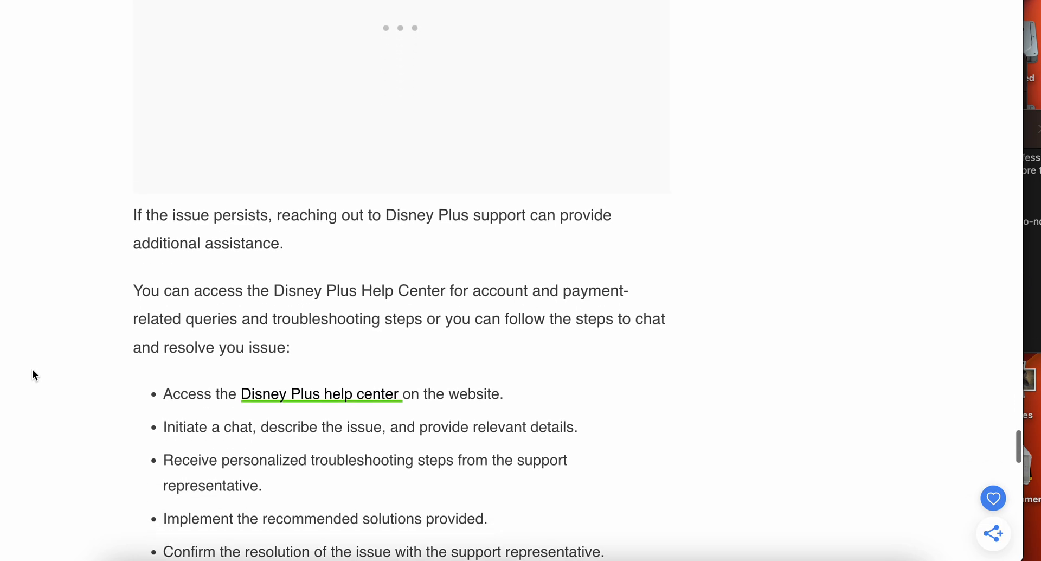
scroll(down, 3)
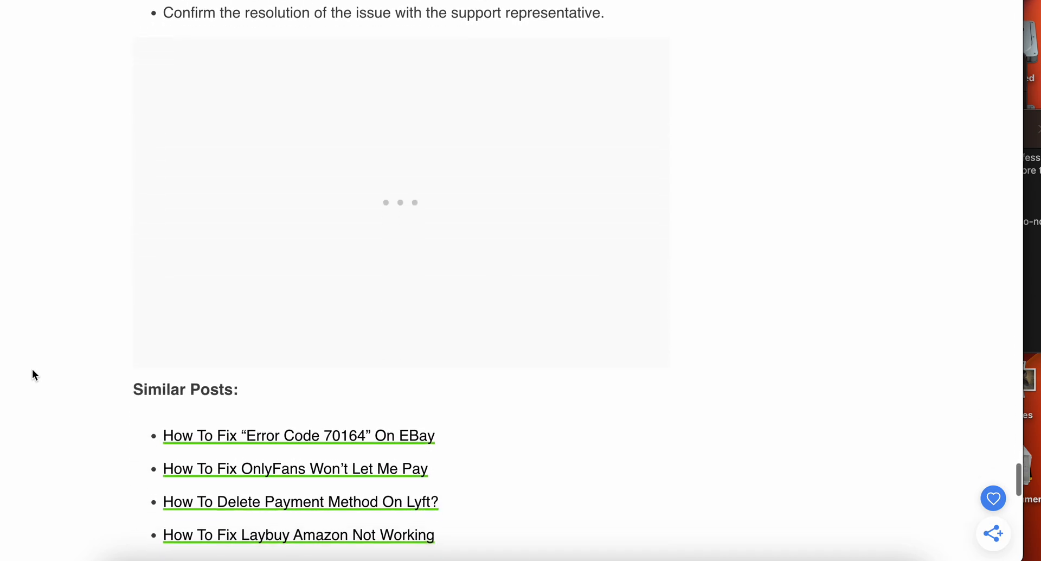
scroll(down, 3)
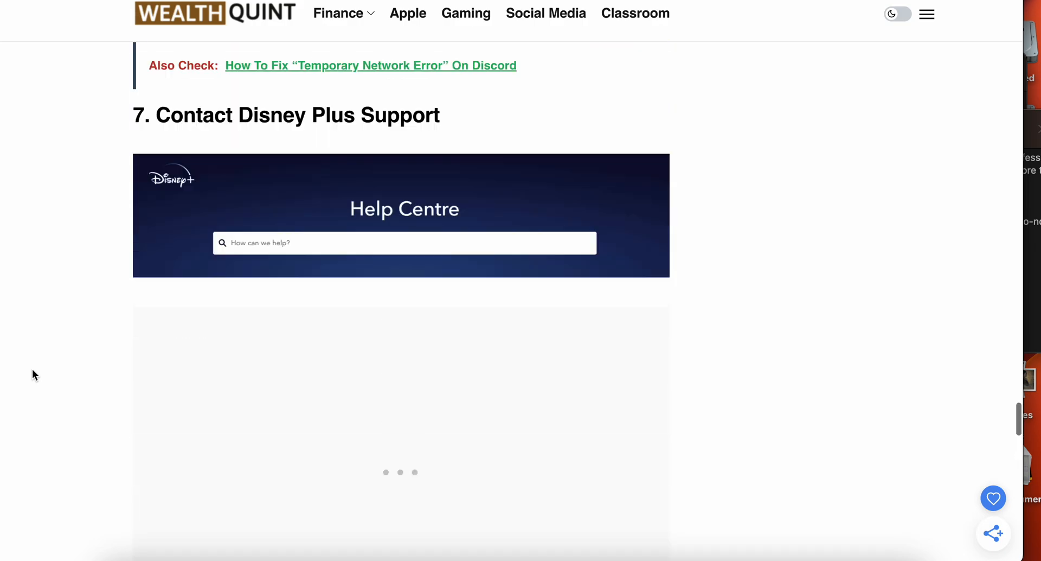